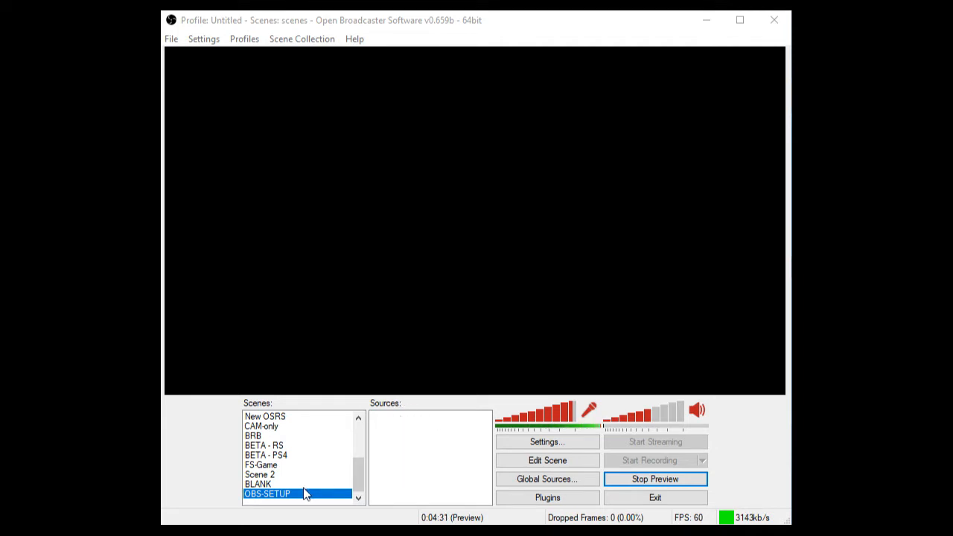
Start creating a new scene from the scene list's options, then cancel it.
right_click(268, 494)
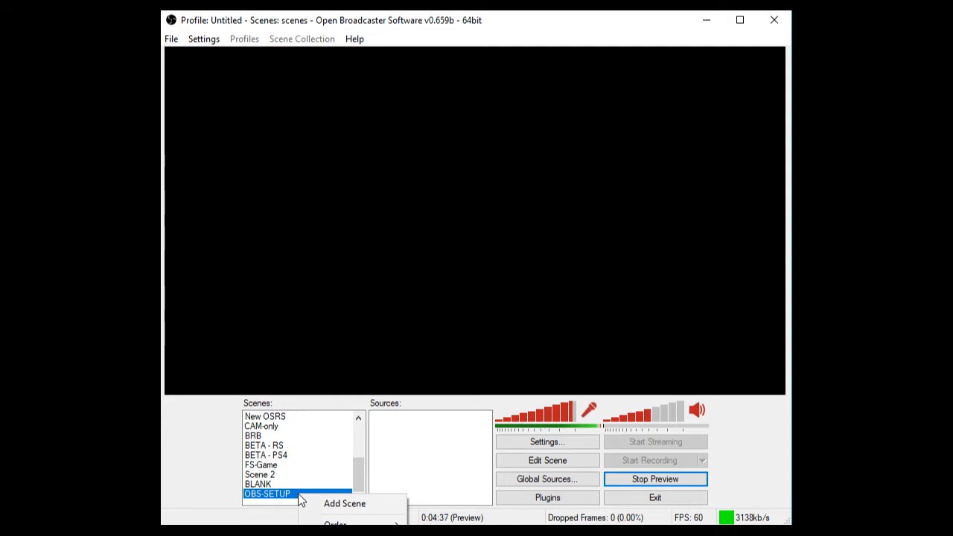
left_click(344, 503)
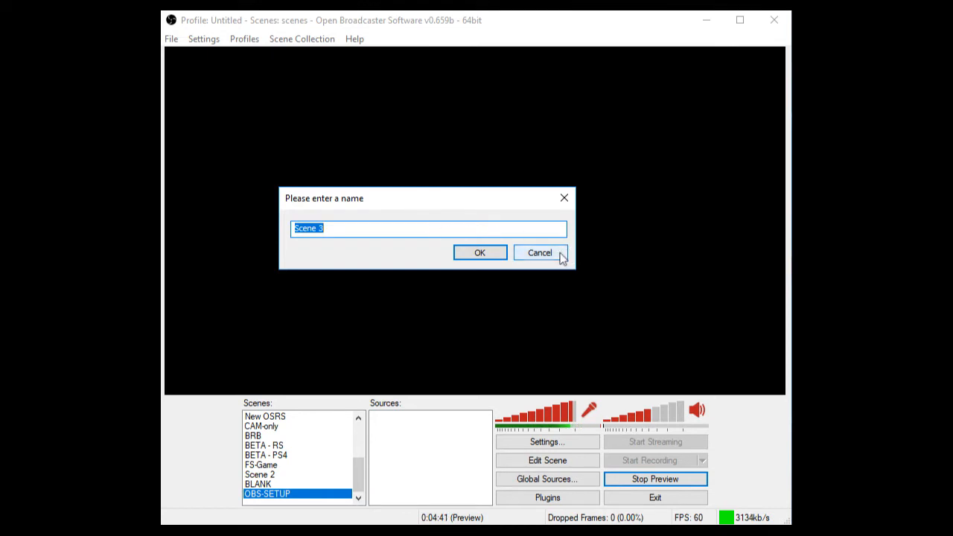
left_click(539, 253)
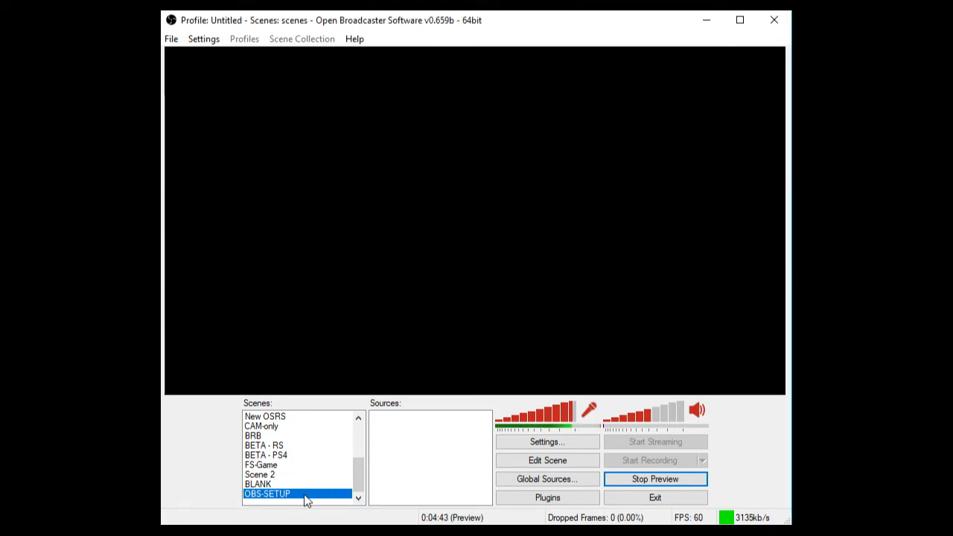
mouse_move(387, 414)
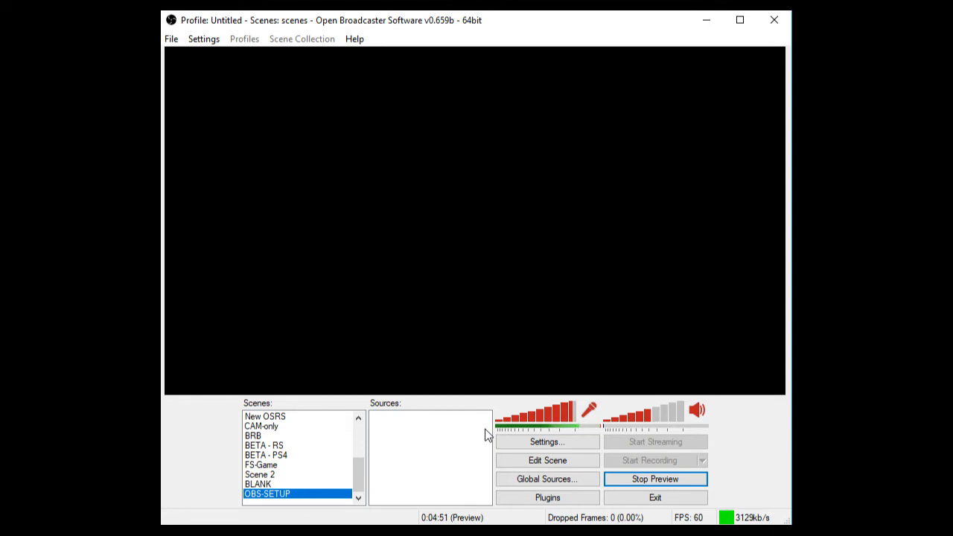
mouse_move(401, 426)
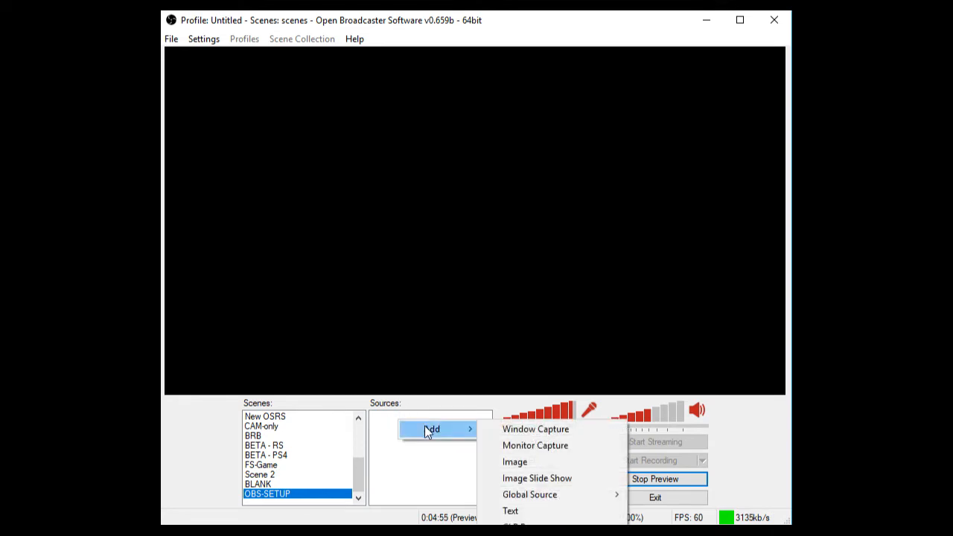
mouse_move(551, 518)
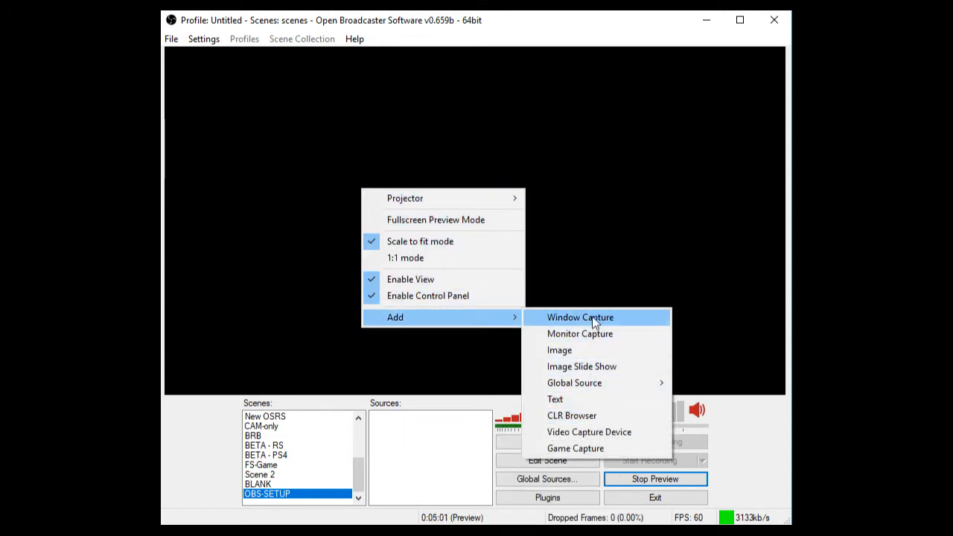
mouse_move(622, 320)
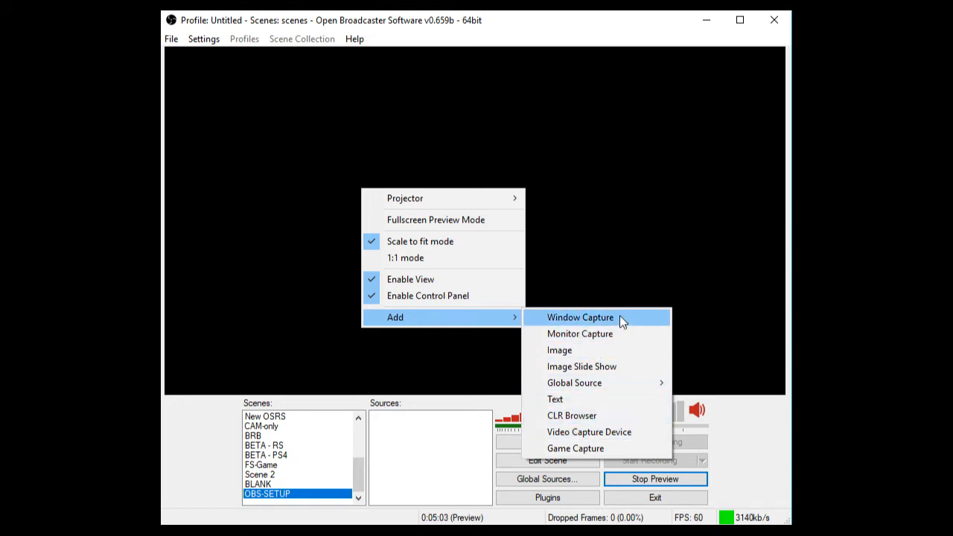
mouse_move(590, 448)
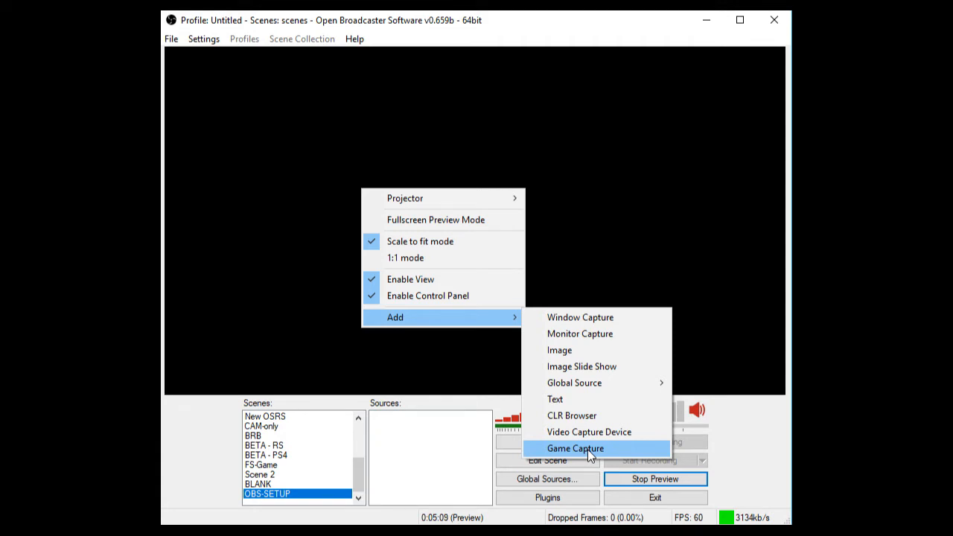
mouse_move(581, 317)
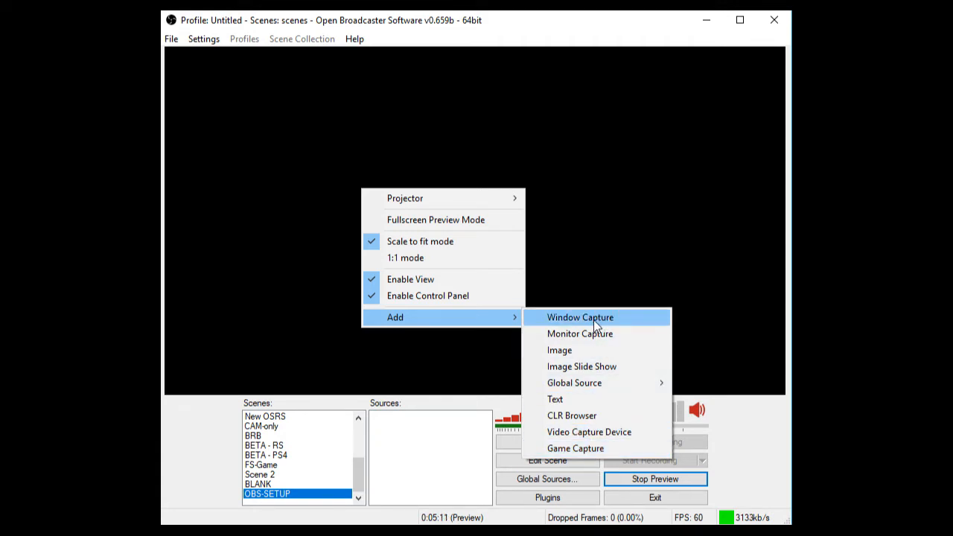
Add a Window Capture source named OSRS to the OBS-SETUP scene.
left_click(581, 317)
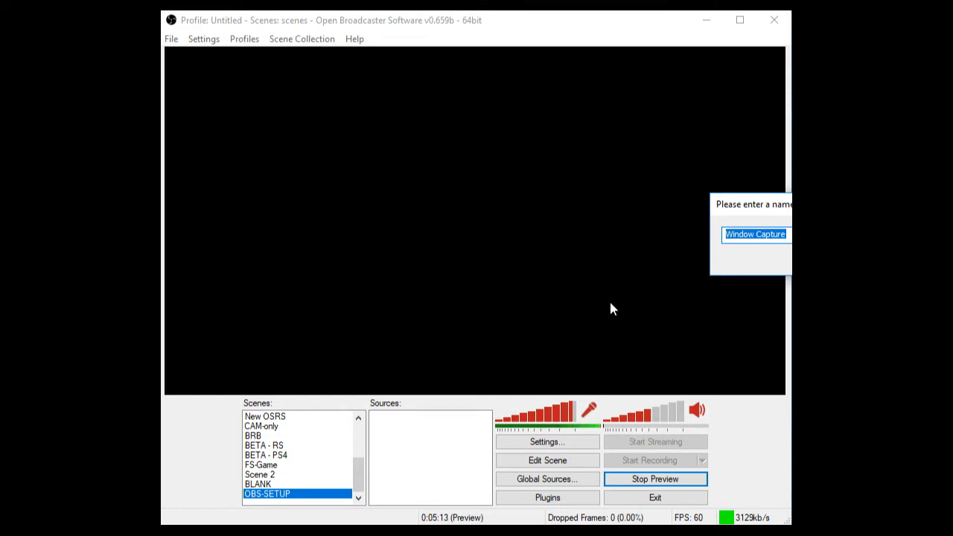
type("OSRS")
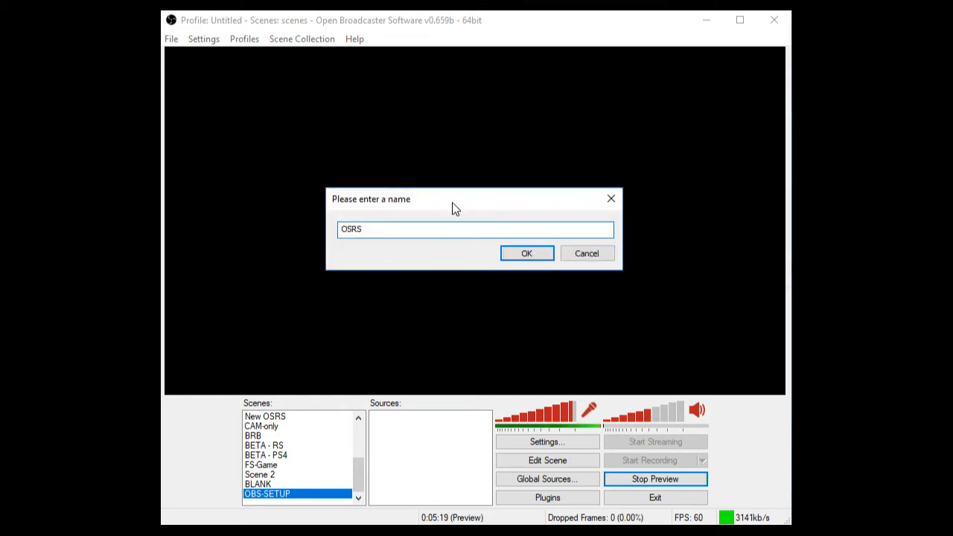
left_click(527, 253)
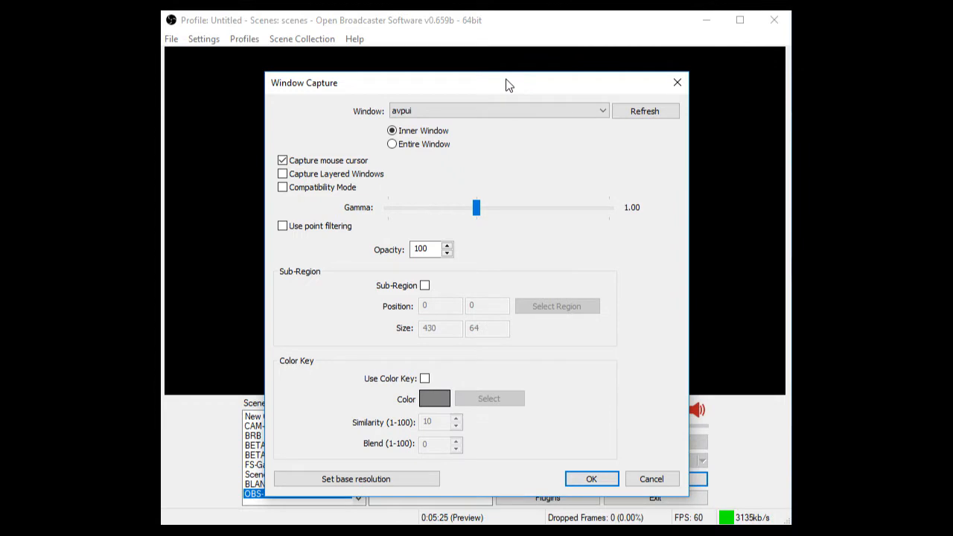
Set the OSRS source to capture the Konduit Oldschool game window and save it.
left_click(602, 110)
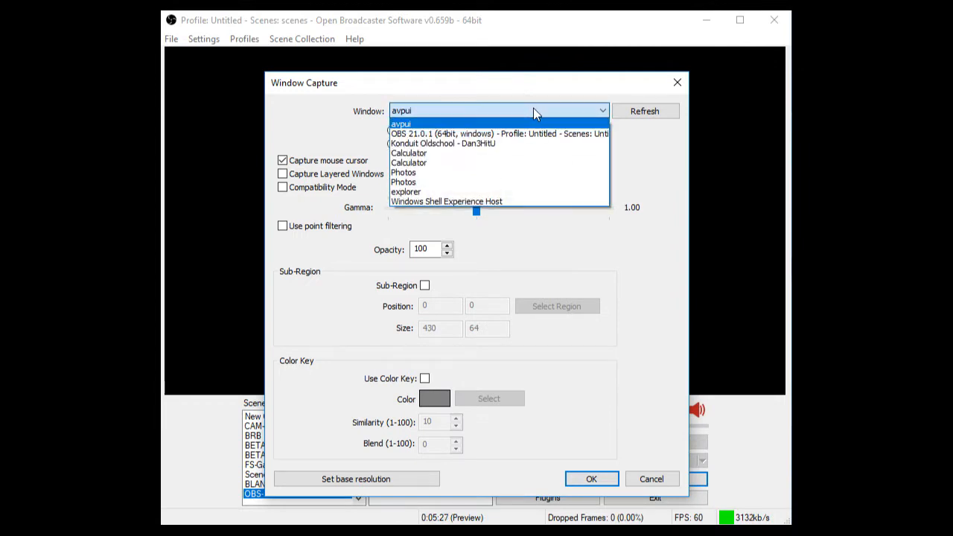
mouse_move(495, 221)
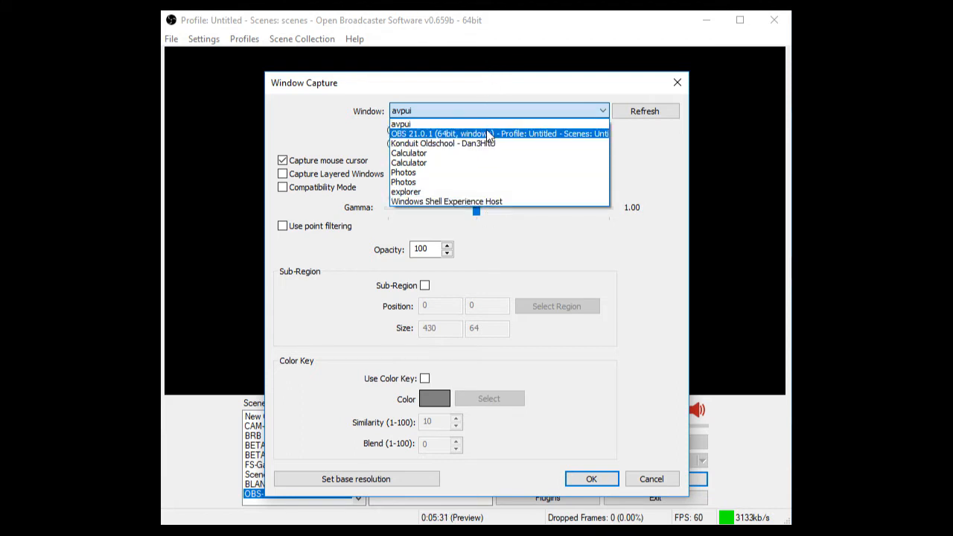
mouse_move(489, 143)
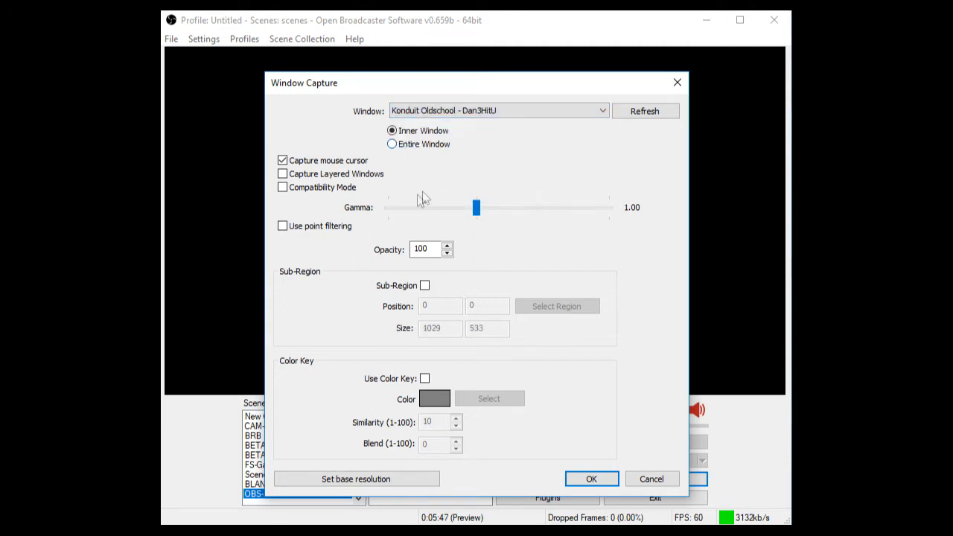
mouse_move(417, 143)
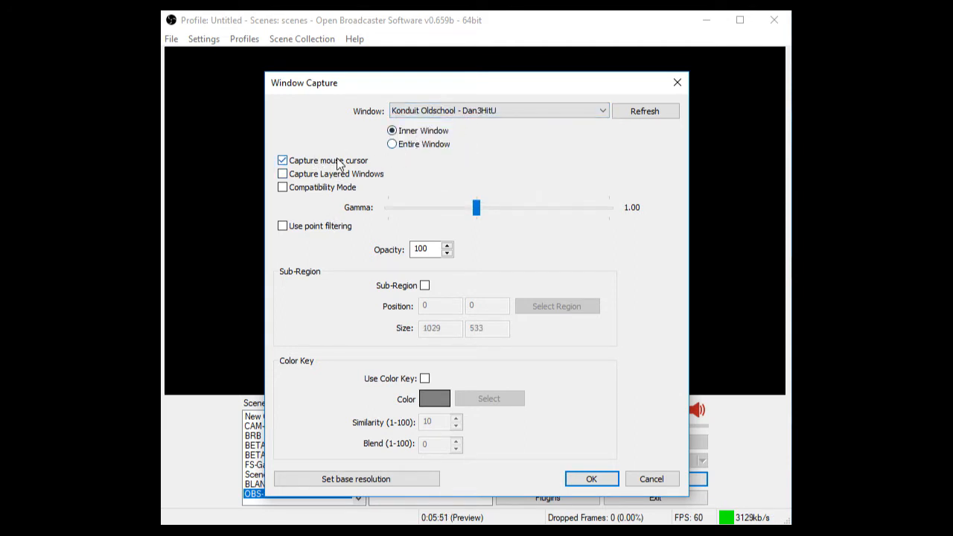
mouse_move(610, 248)
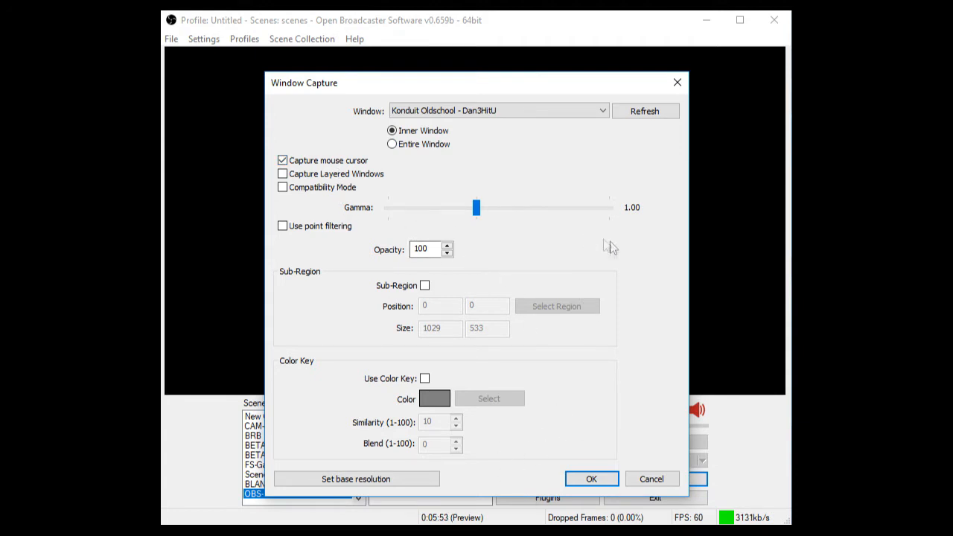
mouse_move(543, 399)
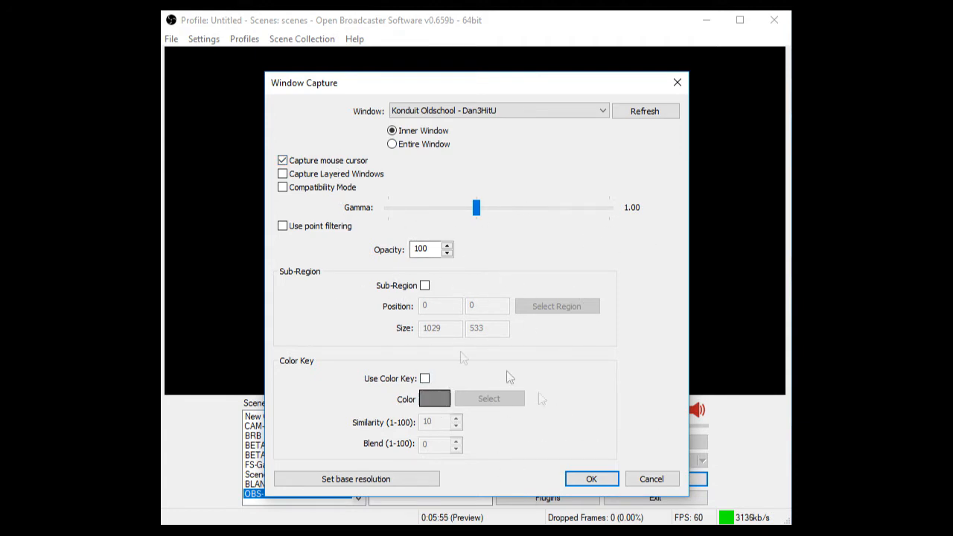
mouse_move(603, 459)
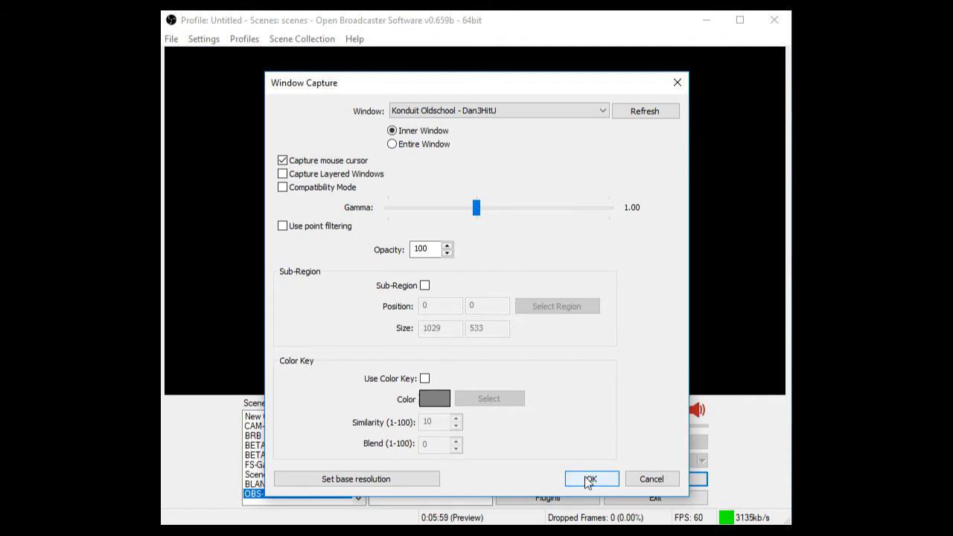
left_click(590, 479)
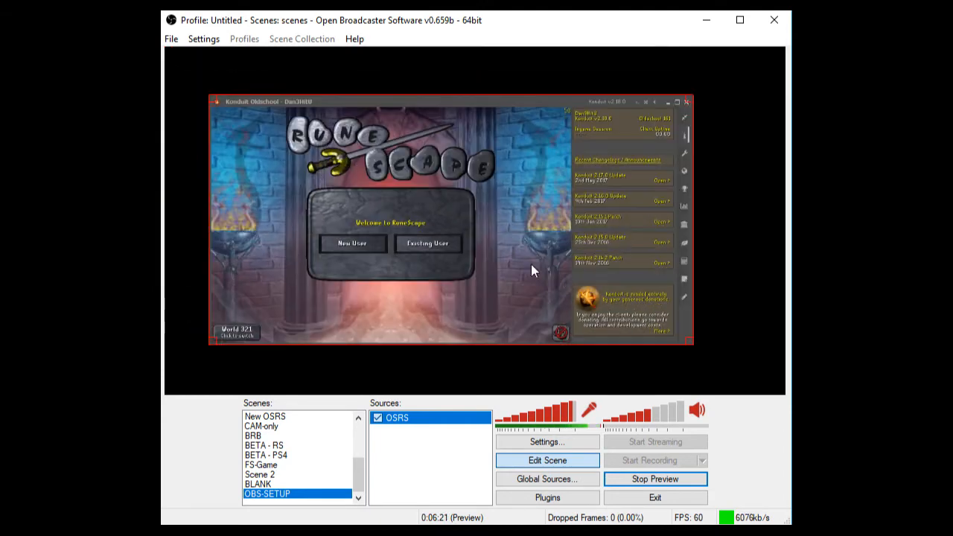
mouse_move(497, 101)
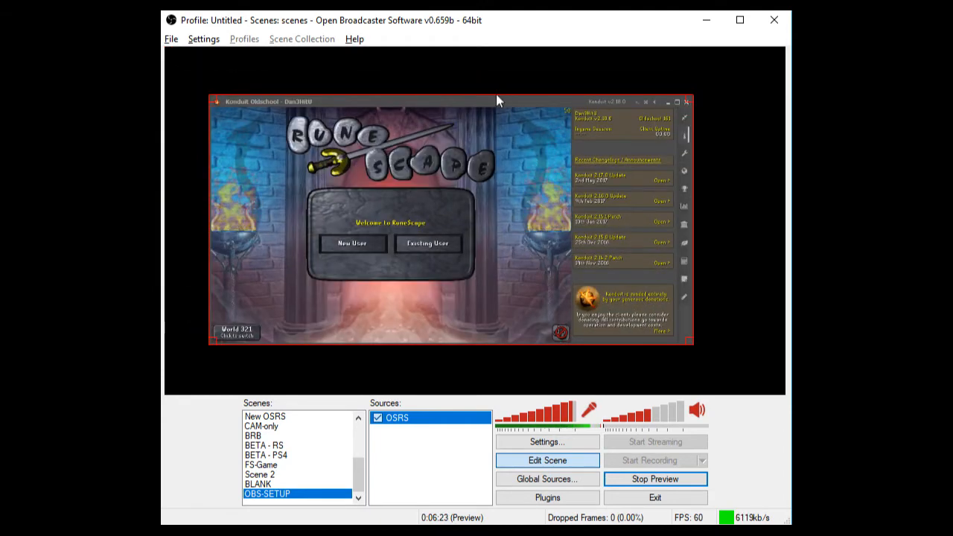
mouse_move(211, 101)
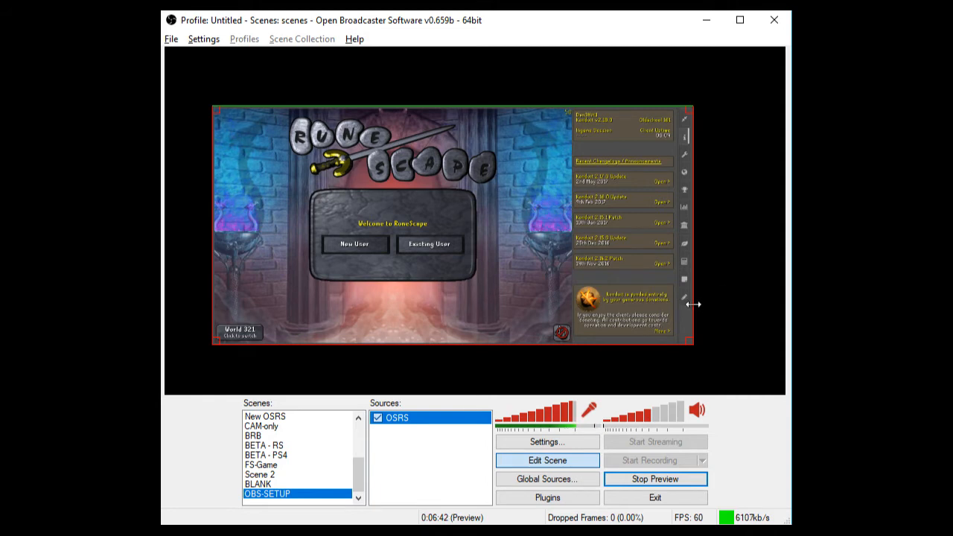
Crop the OSRS capture's right edge inward to cut off the game's side panel.
left_click_drag(692, 304, 587, 300)
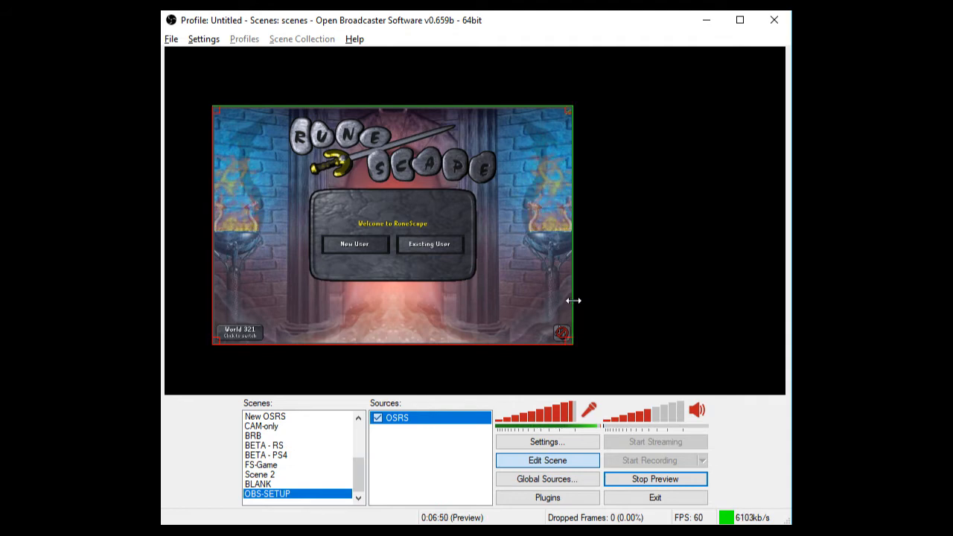
mouse_move(494, 241)
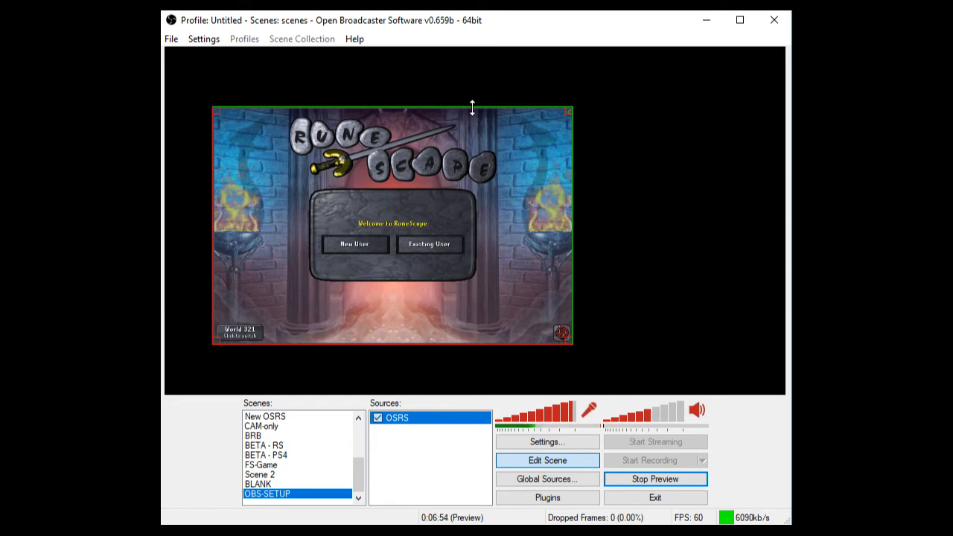
mouse_move(472, 235)
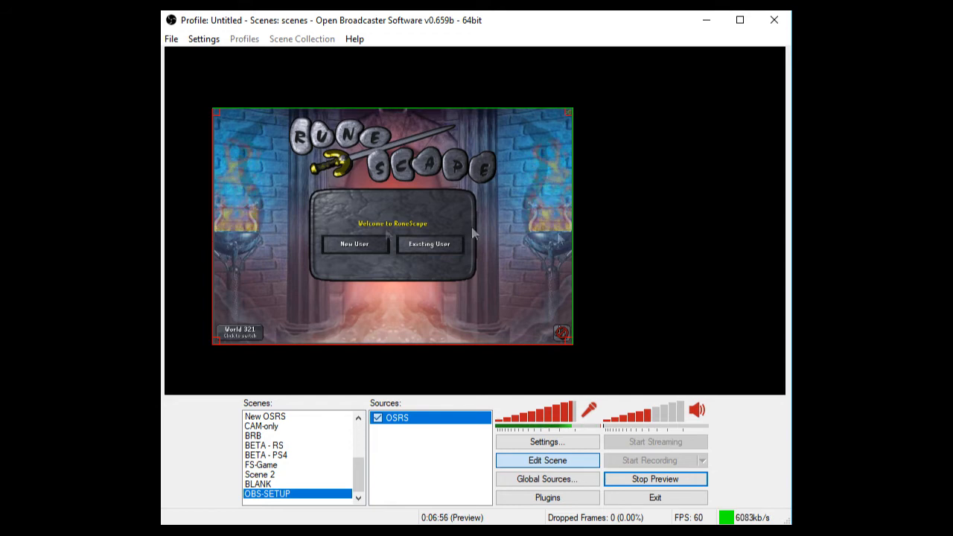
Fit the cropped OSRS capture to the screen so it fills the whole preview.
right_click(397, 417)
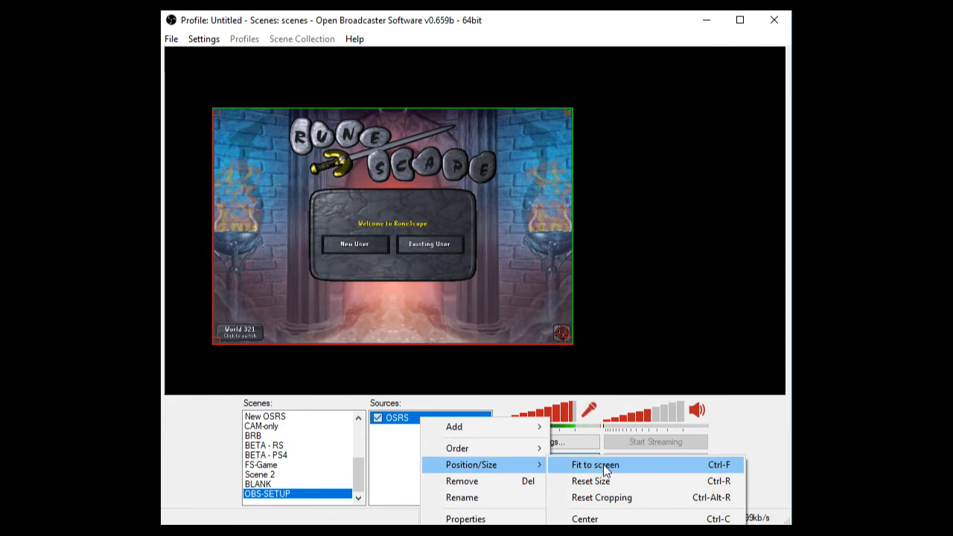
mouse_move(513, 473)
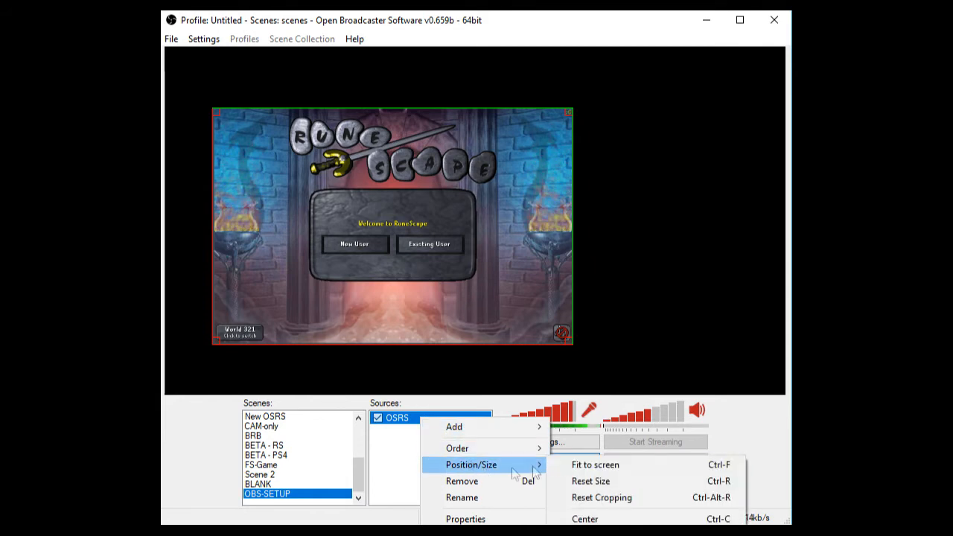
left_click(595, 464)
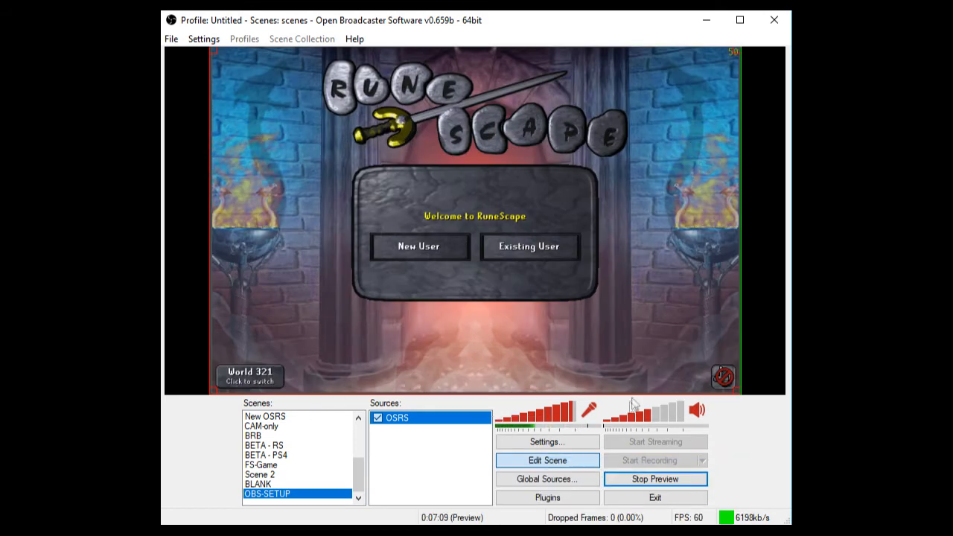
mouse_move(647, 326)
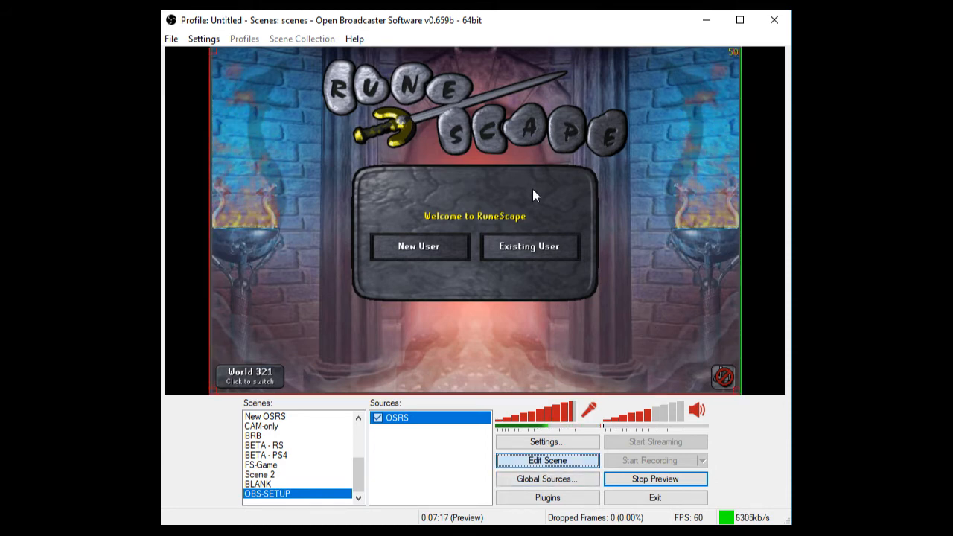
mouse_move(622, 205)
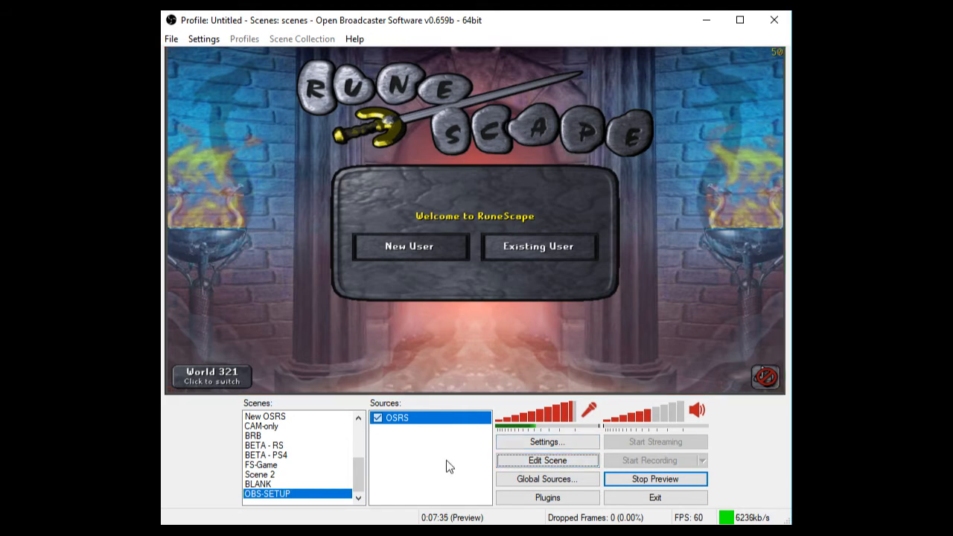
mouse_move(331, 342)
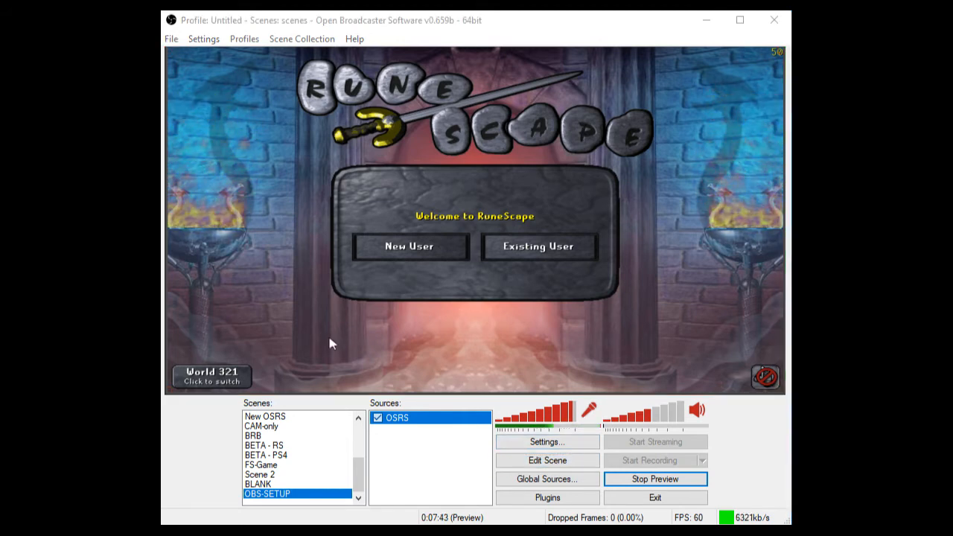
mouse_move(428, 432)
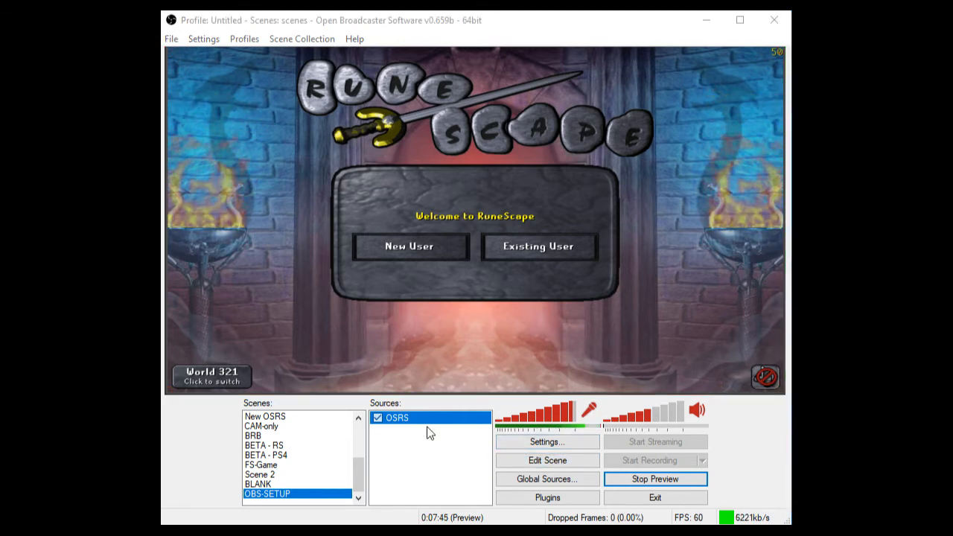
right_click(429, 432)
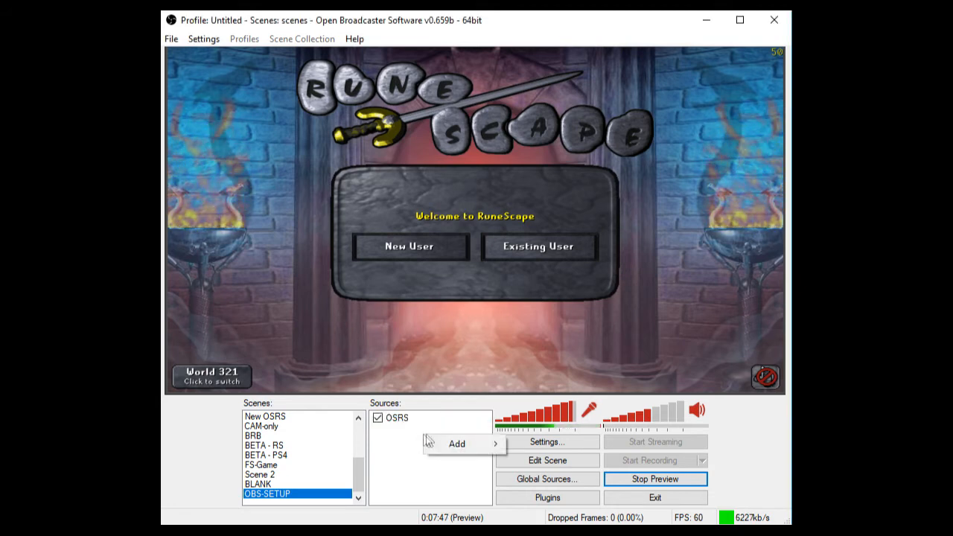
left_click(456, 443)
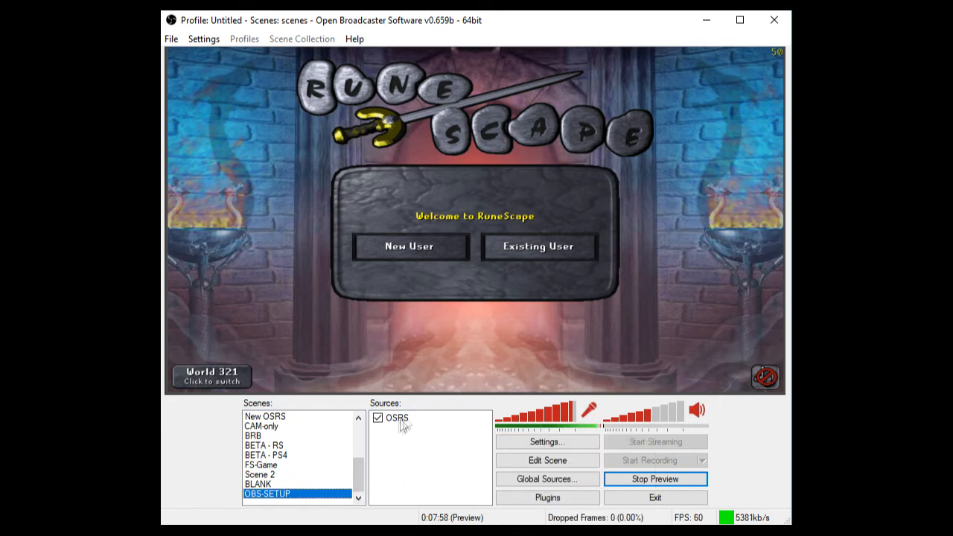
left_click(396, 417)
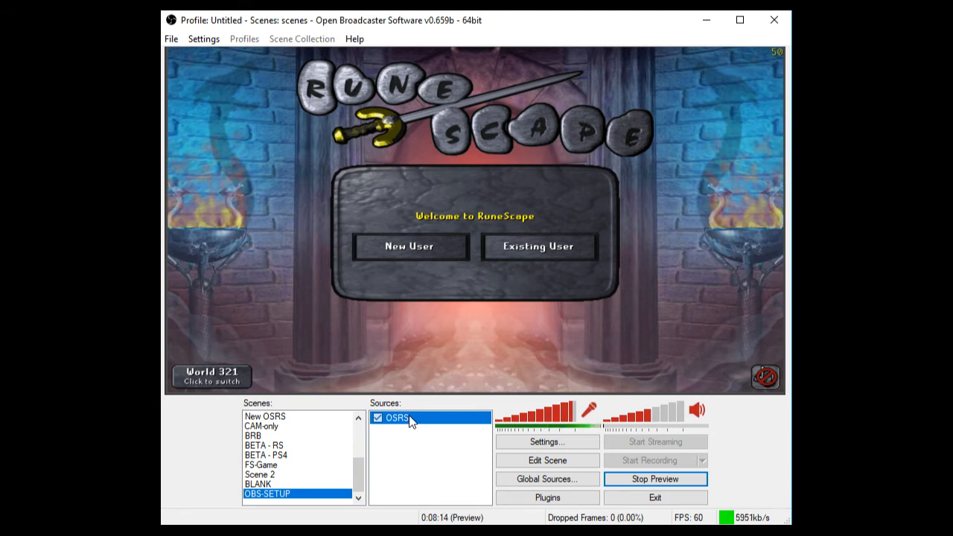
Bring up the Settings window on its General page.
left_click(202, 39)
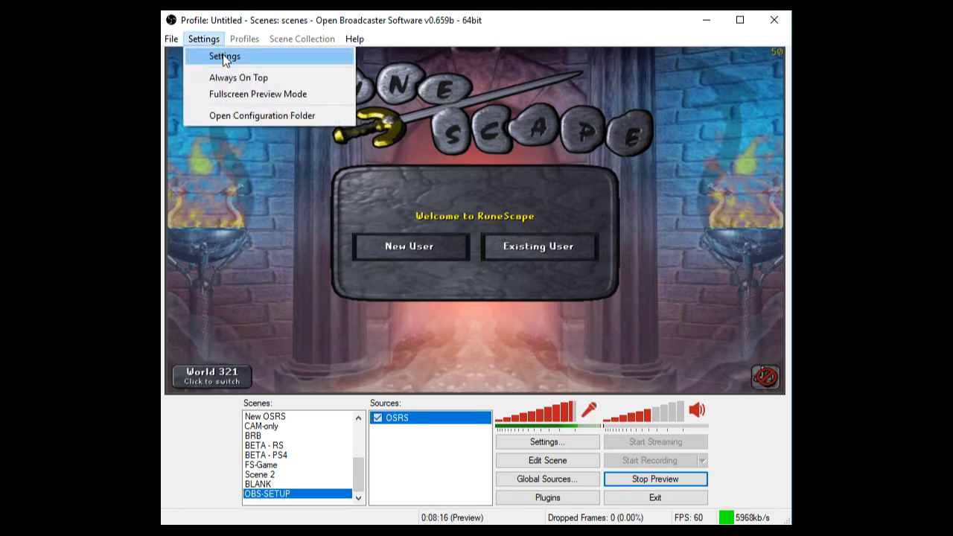
left_click(223, 57)
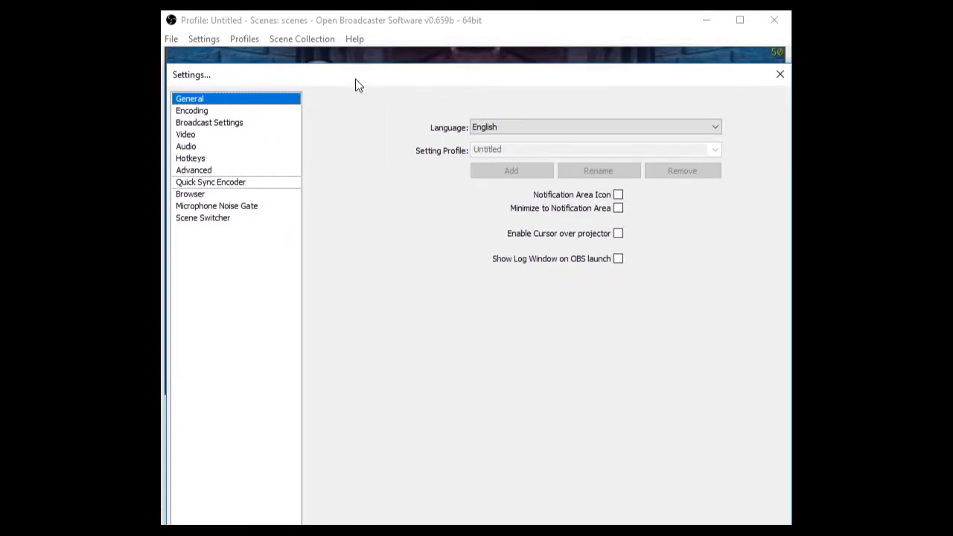
Review Encoding with max bitrate 6000 selected, then show the Broadcast Settings for Twitch EU London.
left_click(192, 111)
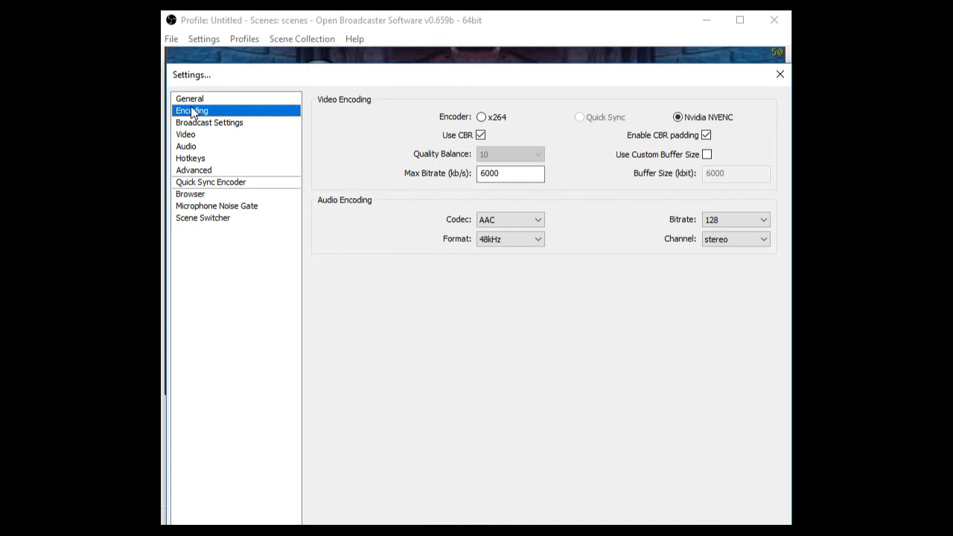
mouse_move(498, 140)
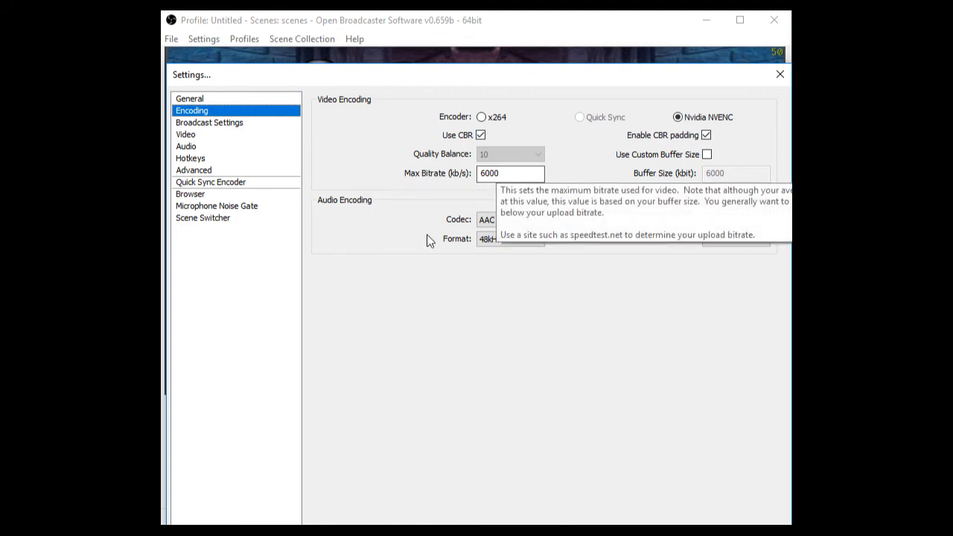
mouse_move(416, 252)
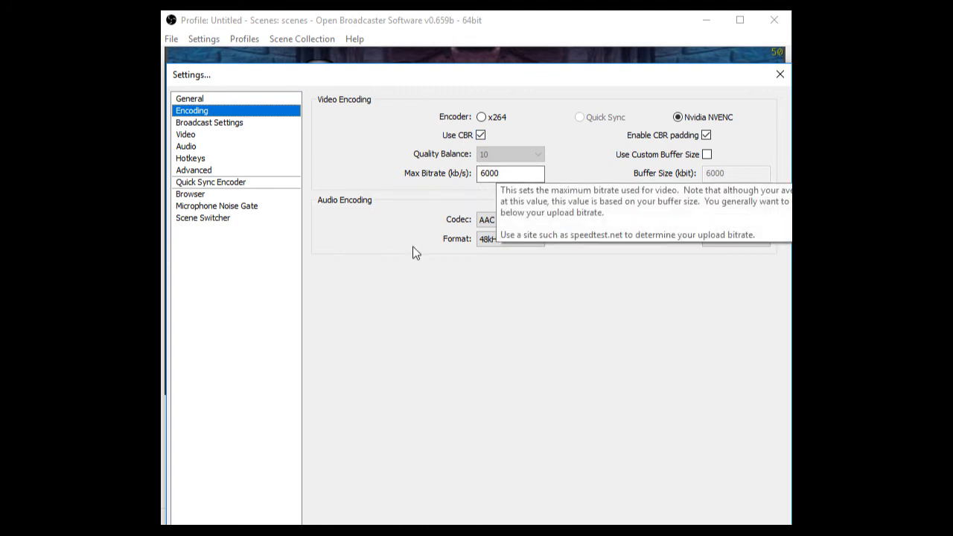
left_click(509, 172)
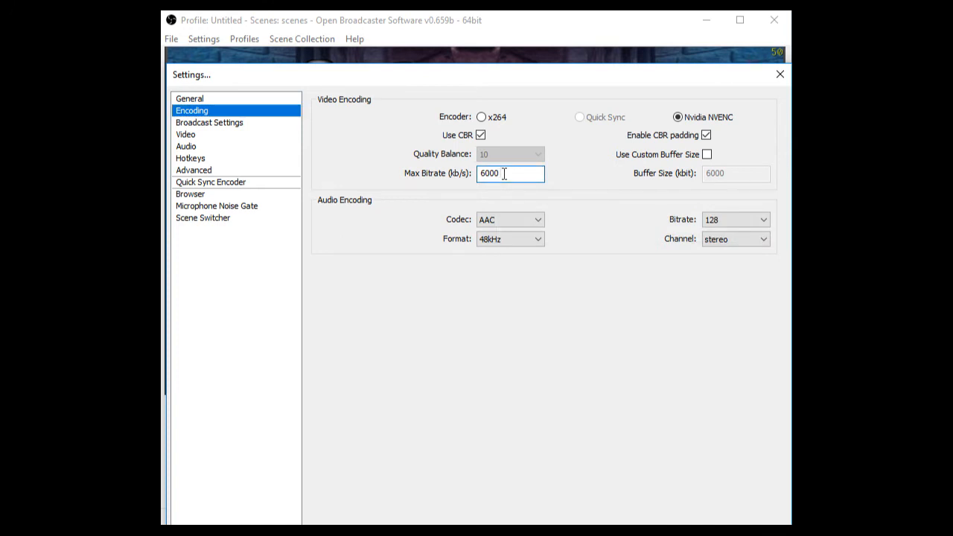
triple_click(509, 173)
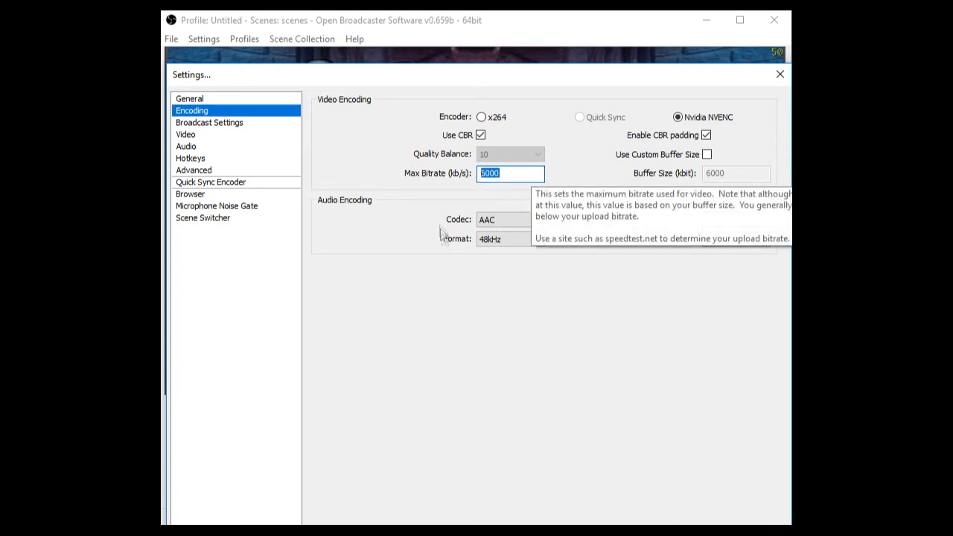
mouse_move(432, 270)
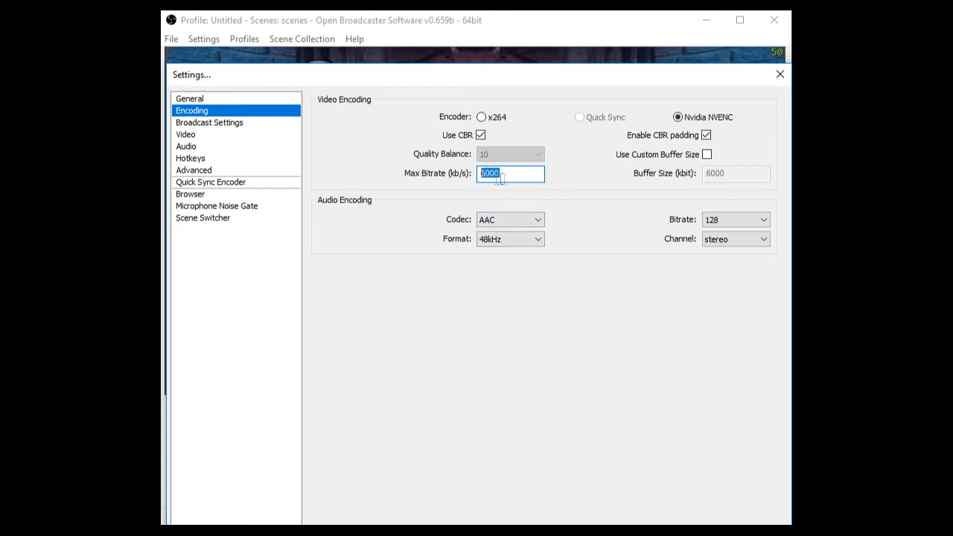
mouse_move(509, 172)
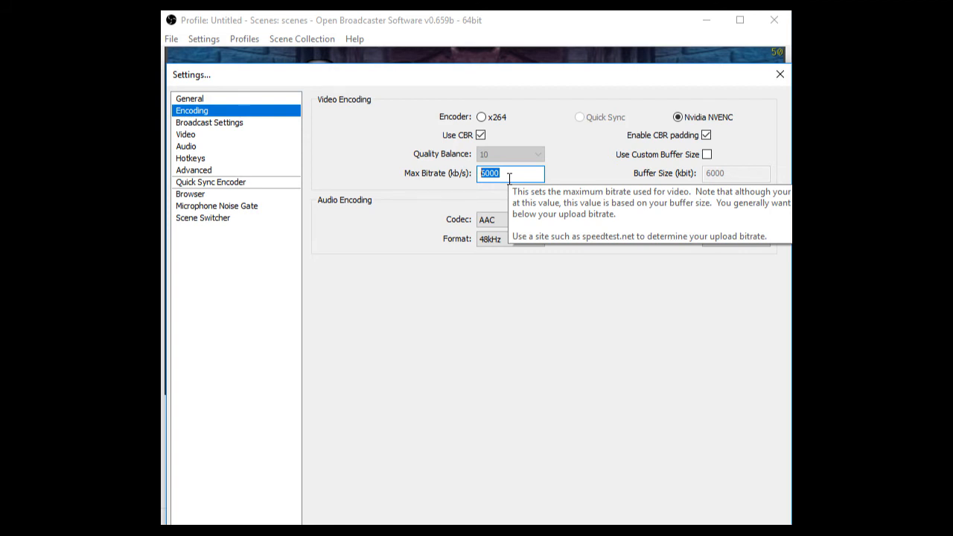
mouse_move(500, 206)
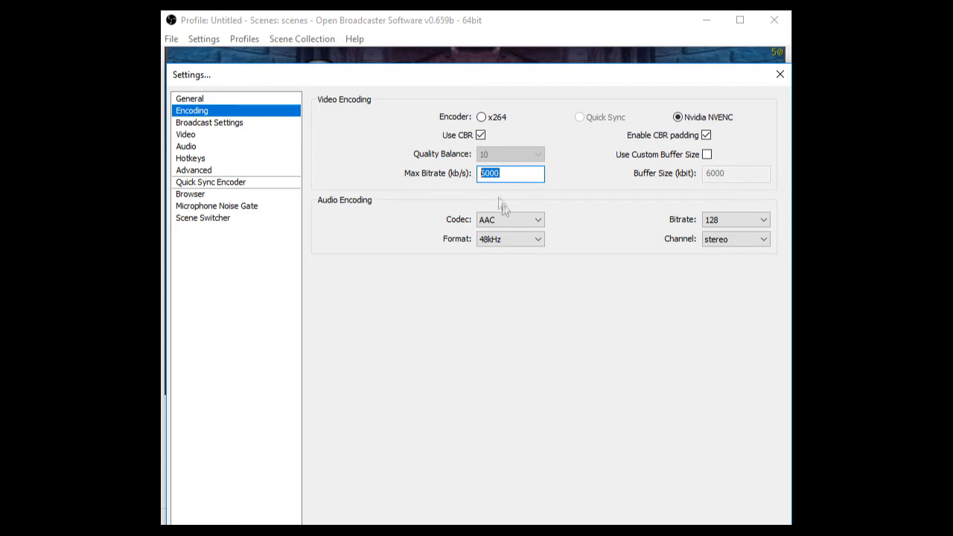
mouse_move(506, 216)
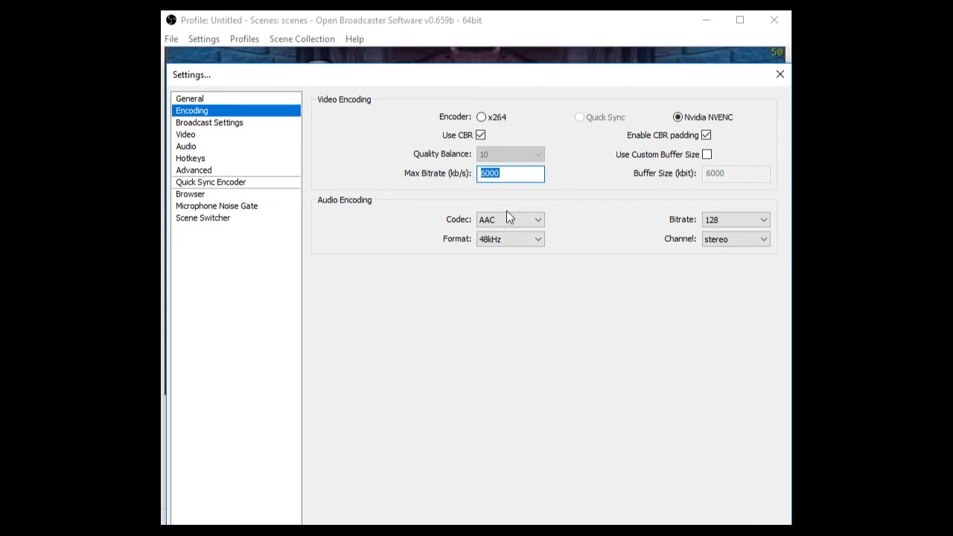
mouse_move(524, 206)
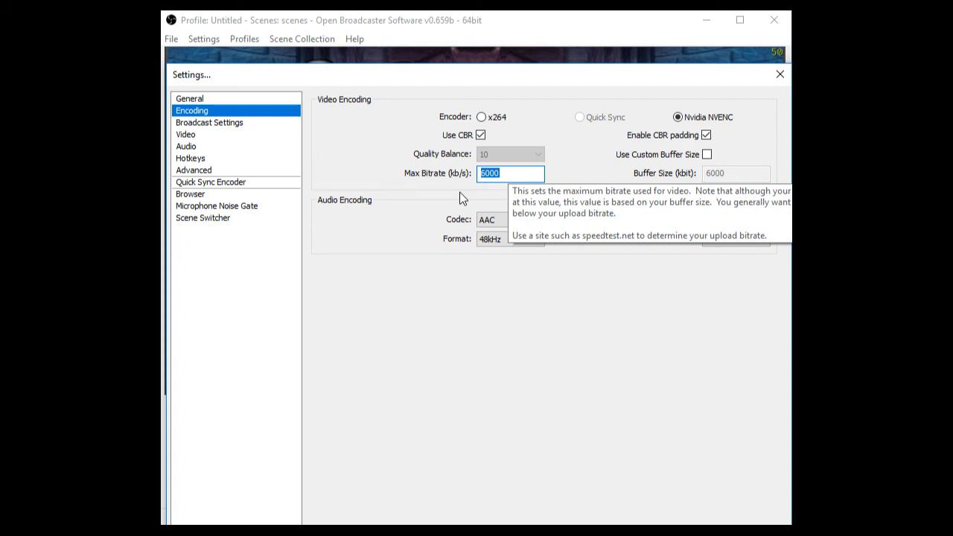
mouse_move(237, 131)
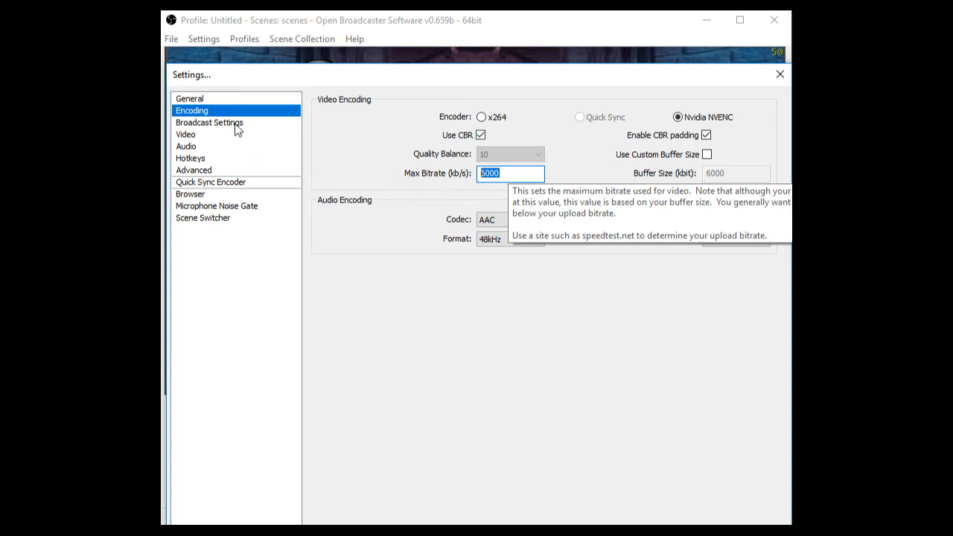
left_click(208, 122)
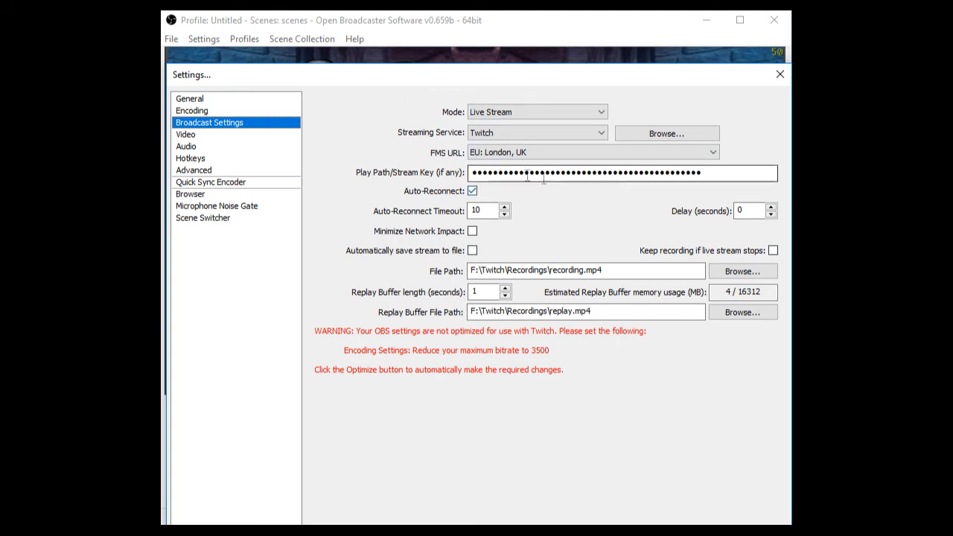
Review Video settings (1920x1080 base, 1.50 downscale, Lanczos, 60 FPS) and close Settings.
left_click(184, 134)
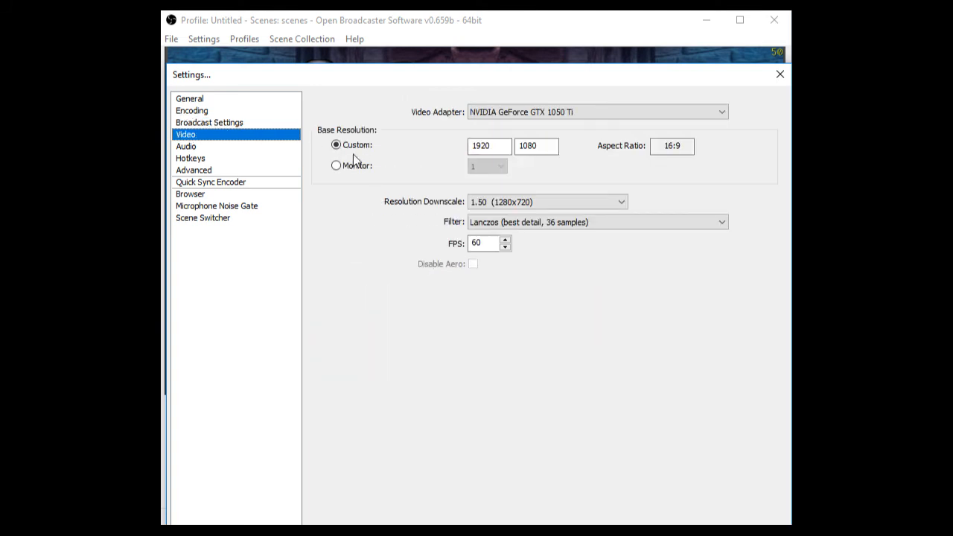
mouse_move(531, 183)
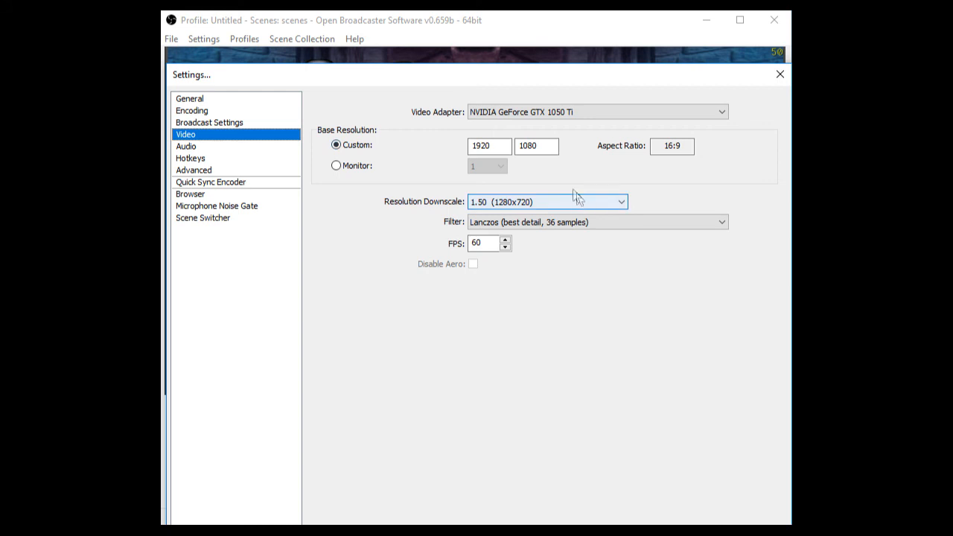
mouse_move(457, 179)
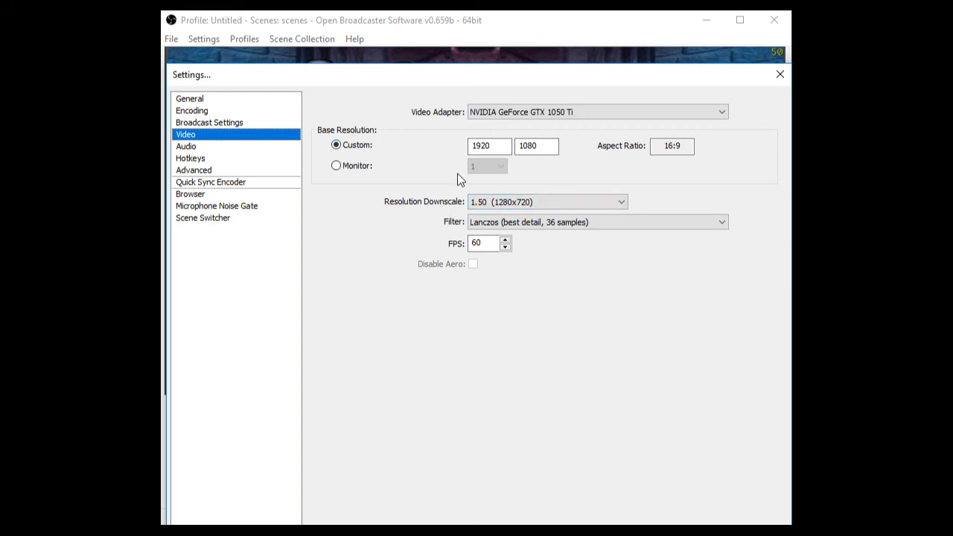
left_click(619, 203)
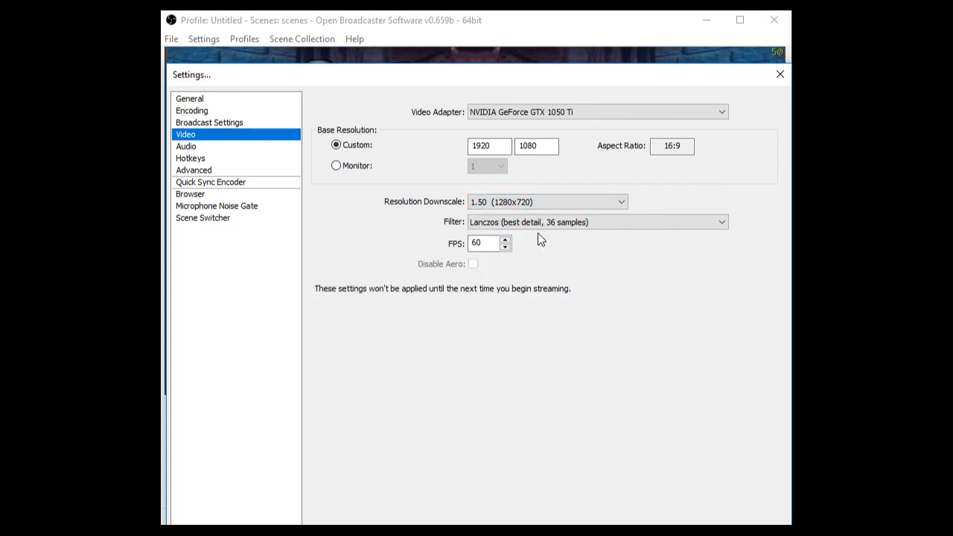
left_click(484, 243)
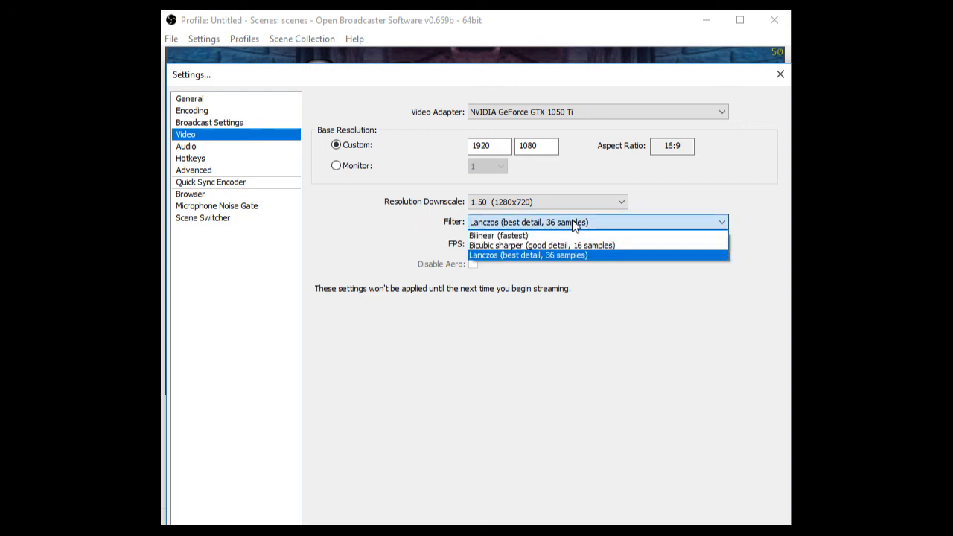
mouse_move(637, 224)
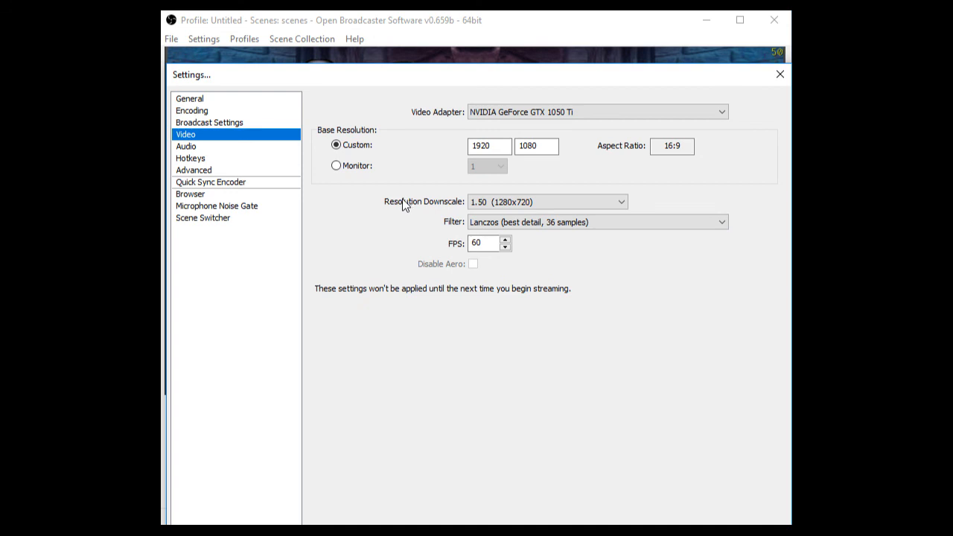
mouse_move(643, 518)
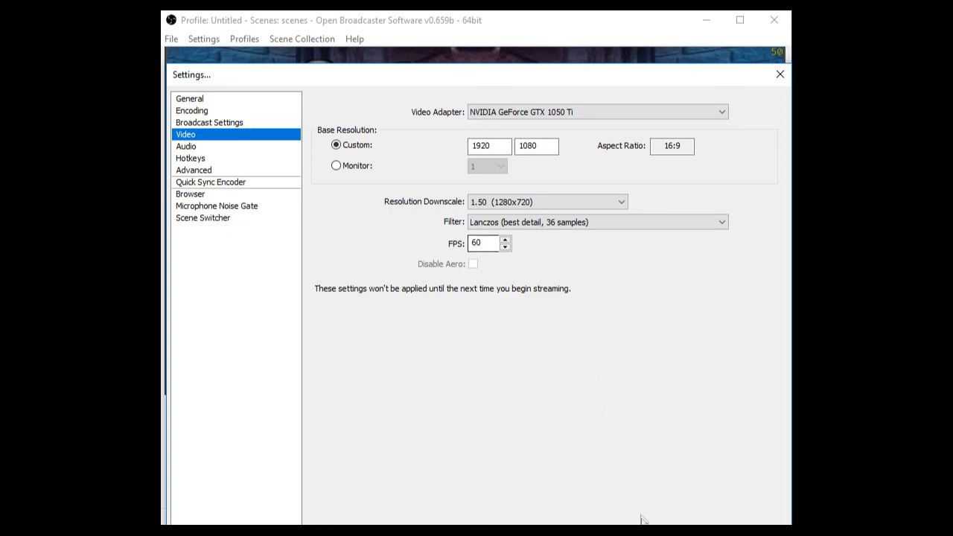
left_click(780, 74)
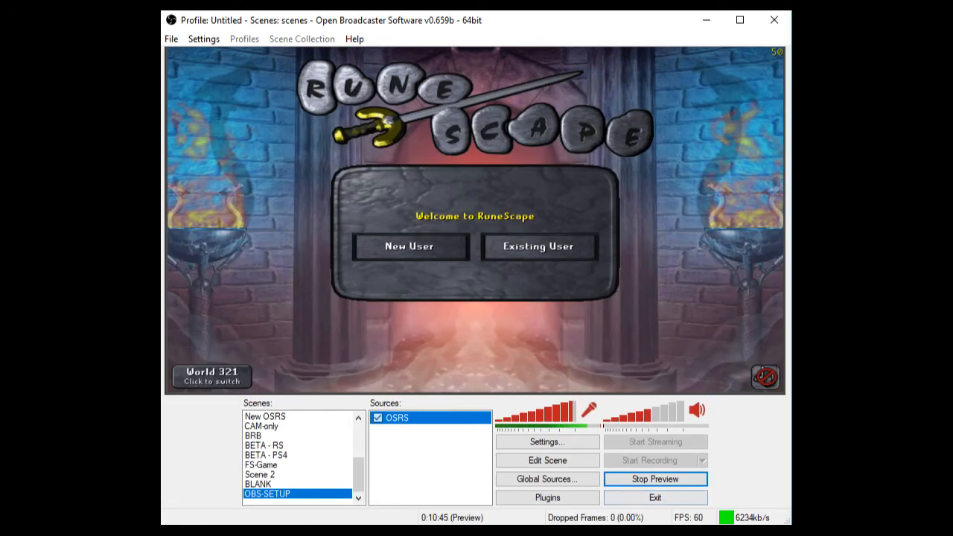